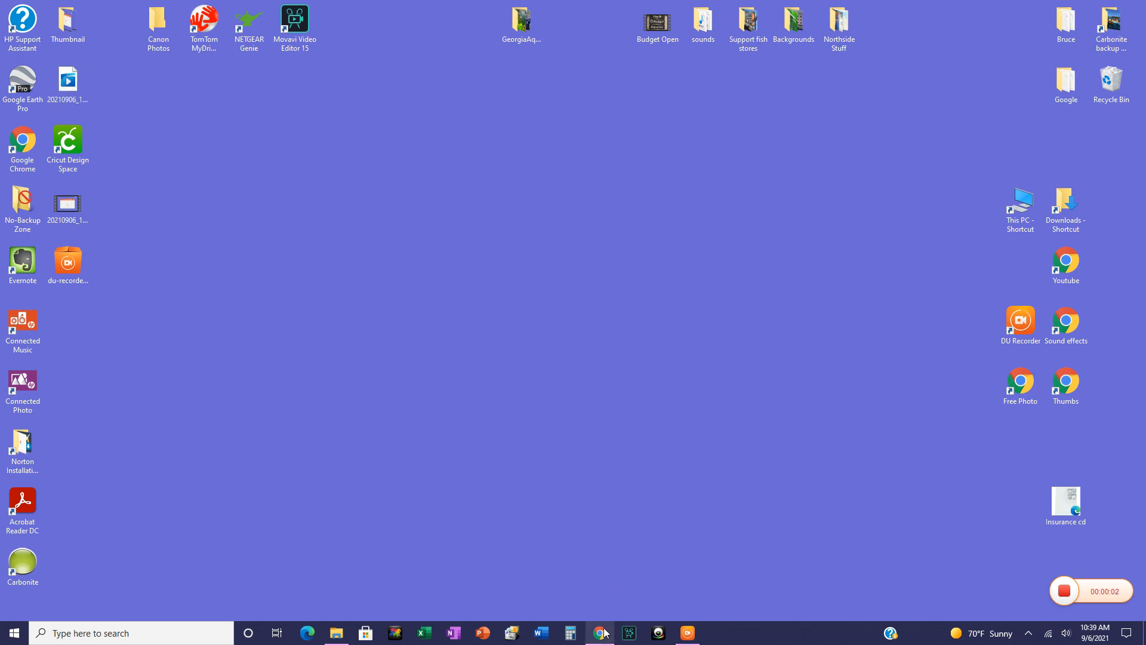
- Open the current brochure PDF from fullmoonad.com and jump to page 14, the Northside Aquatics ad
{"action": "left_click", "coordinate": [600, 633]}
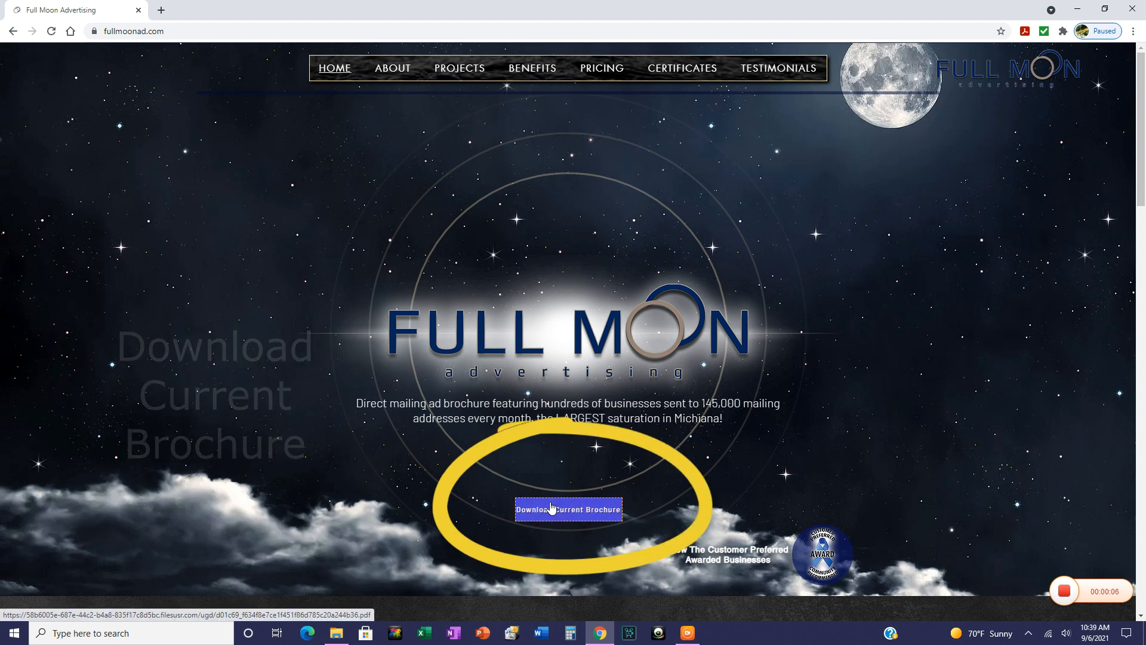
{"action": "left_click", "coordinate": [568, 510]}
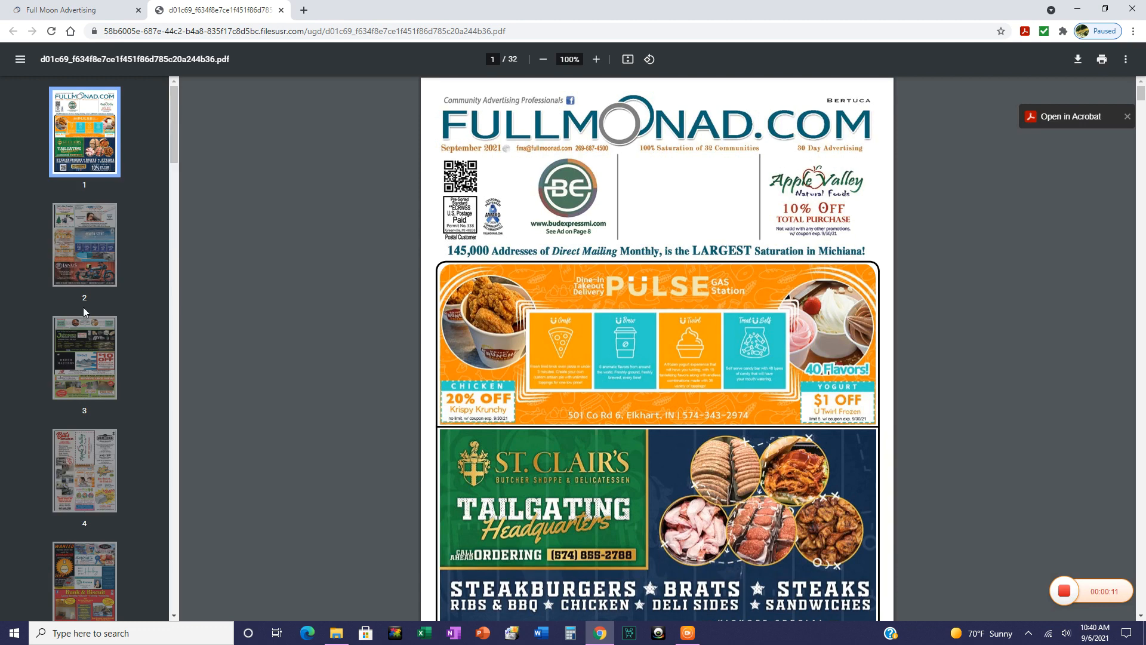
{"action": "scroll", "scroll_direction": "down", "scroll_amount": 3}
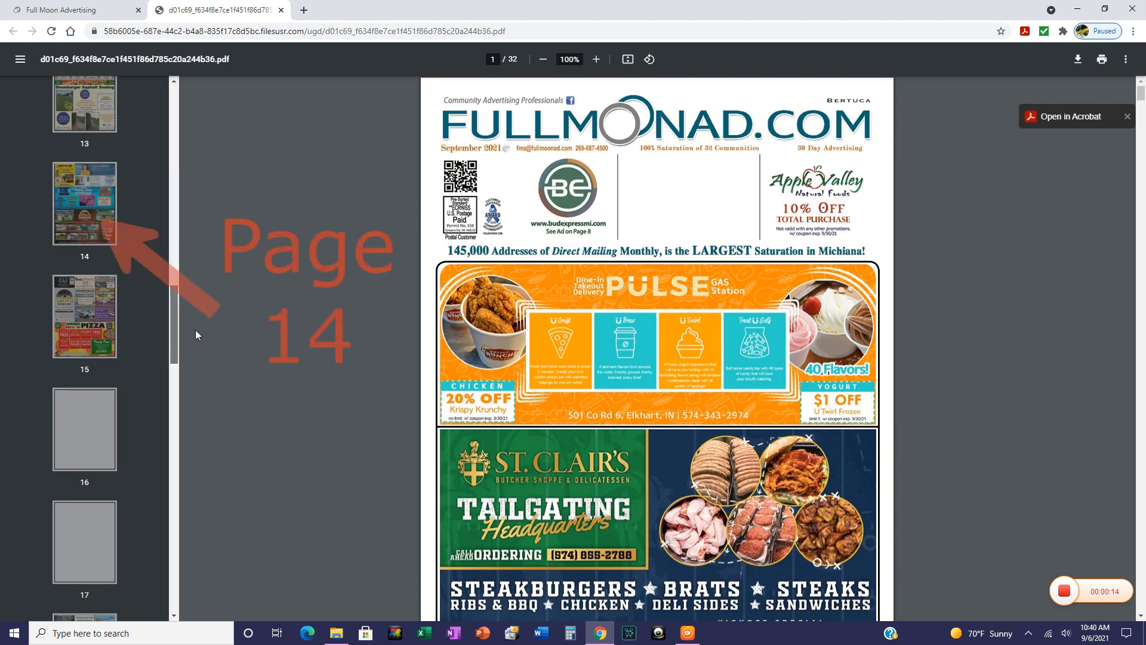
{"action": "left_click", "coordinate": [83, 203]}
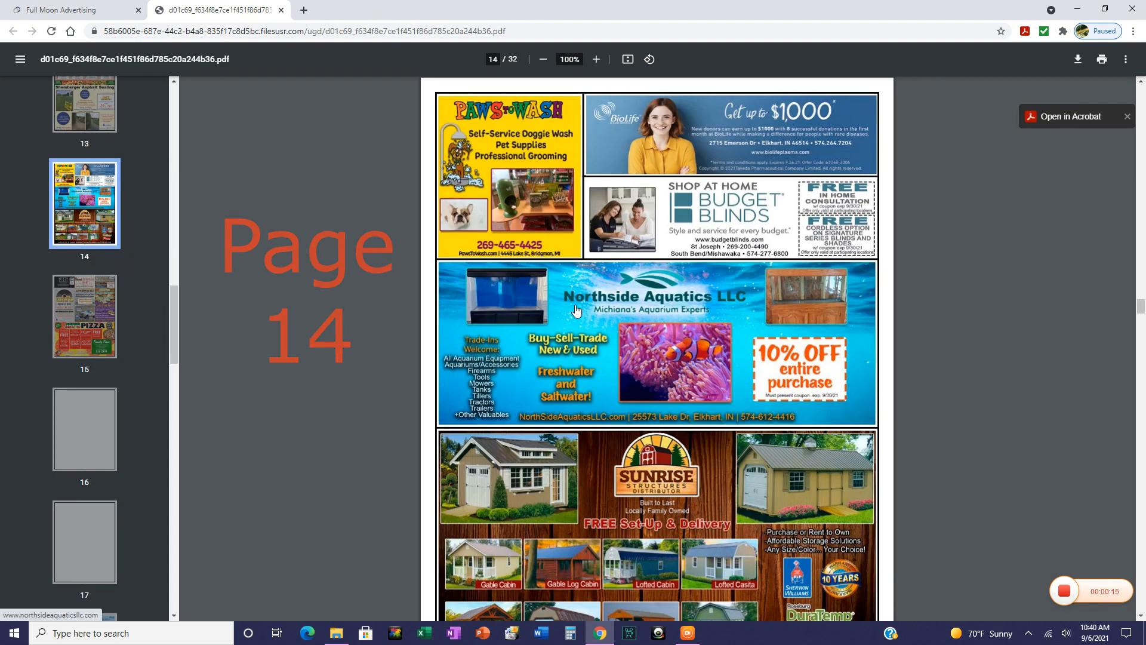